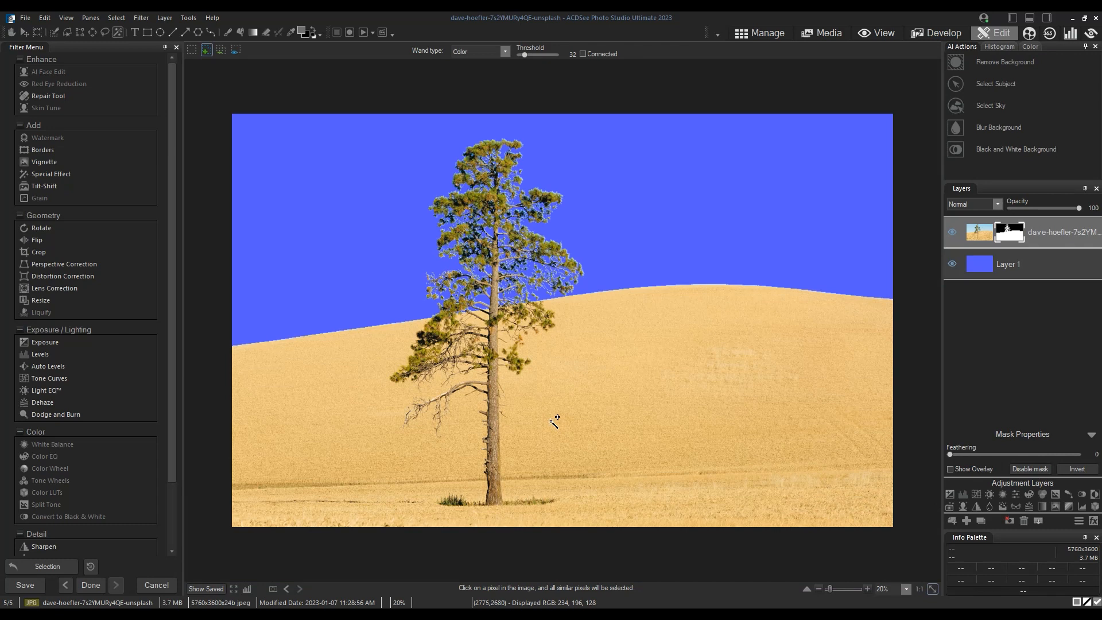
mouse_move(478, 174)
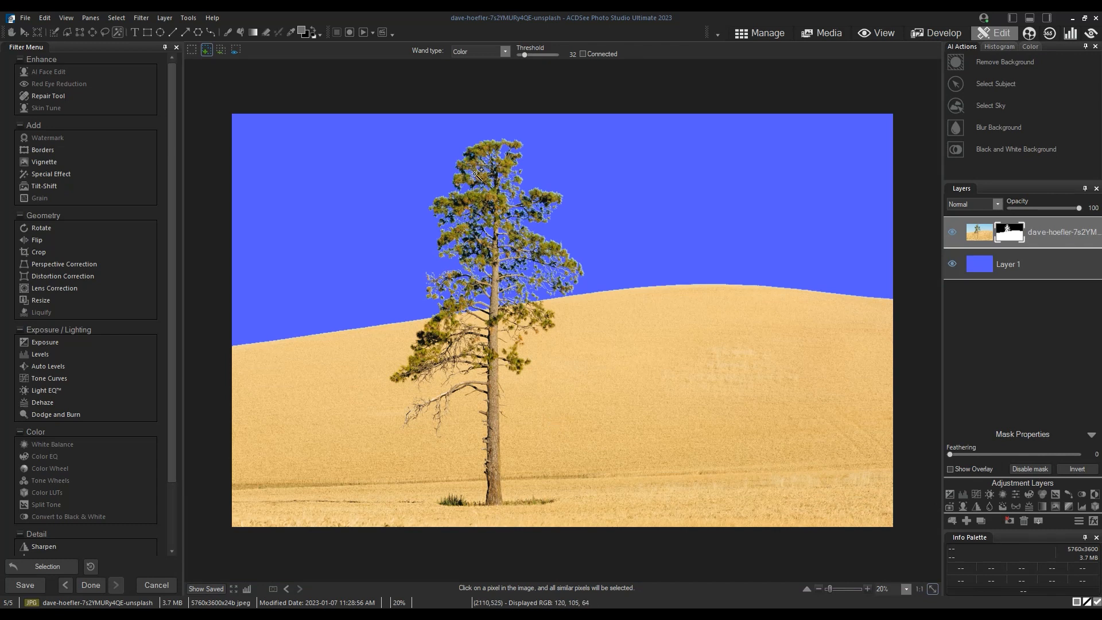
Step: Delete the photo layer's mask to restore its original light-blue sky
left_click(1011, 520)
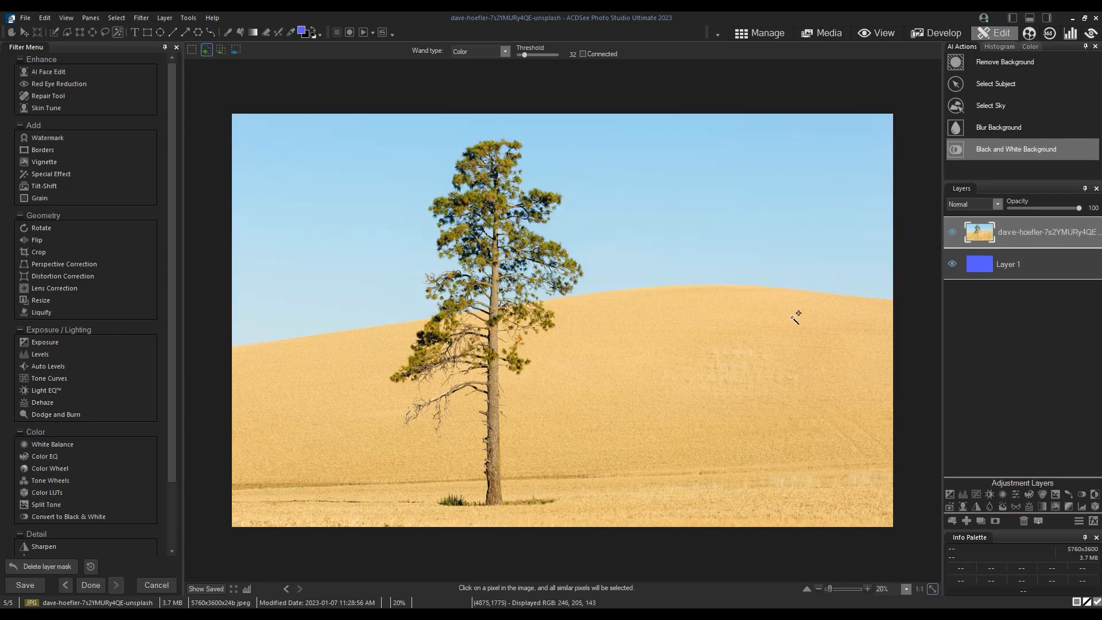
mouse_move(791, 310)
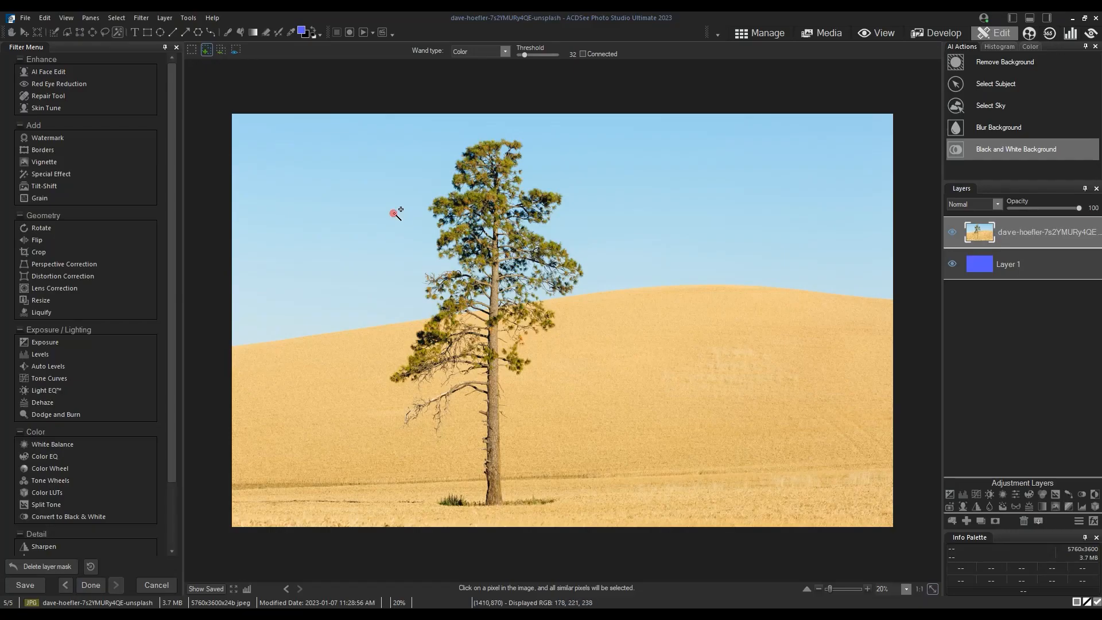
Step: Select the sky with the Magic Wand at colour threshold 32
left_click(398, 214)
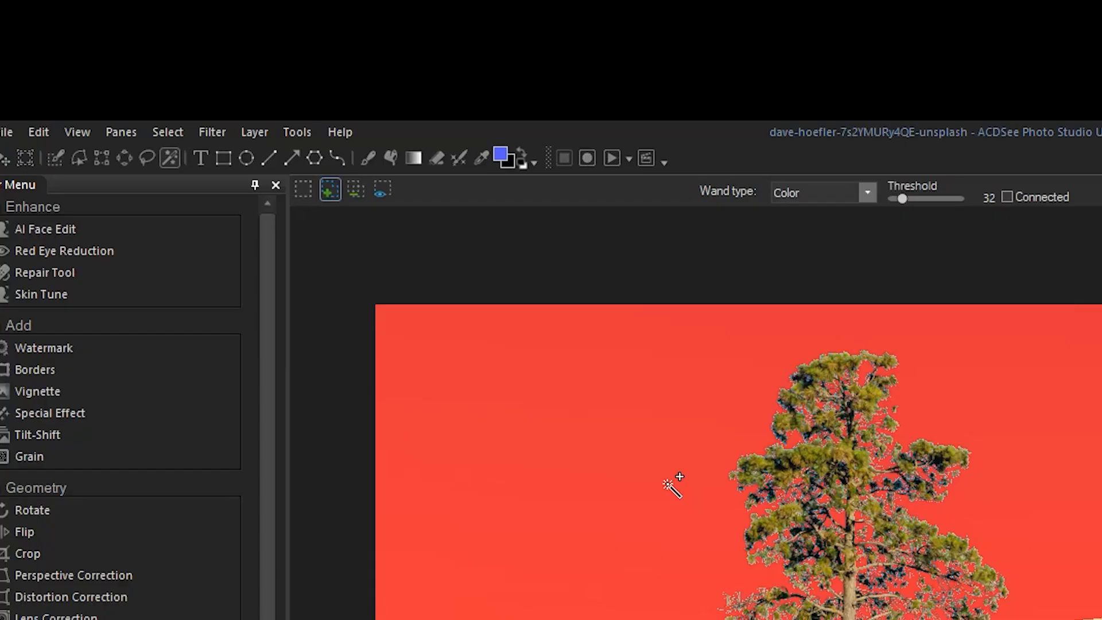
mouse_move(174, 162)
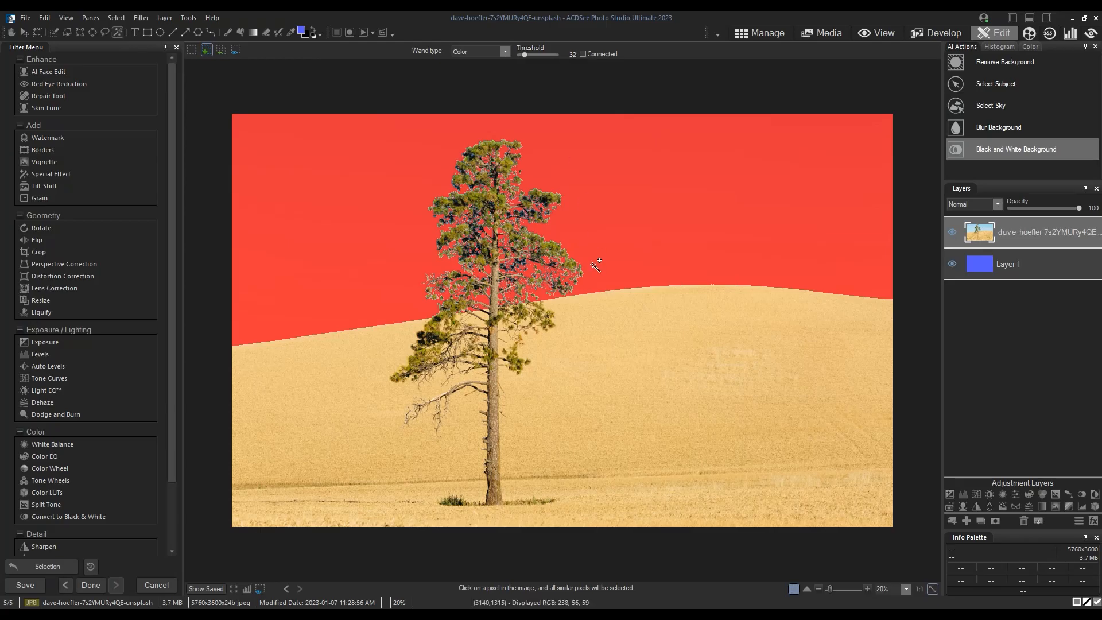
Step: Invert the selection from the Select menu so the tree and wheat hill are selected
left_click(116, 18)
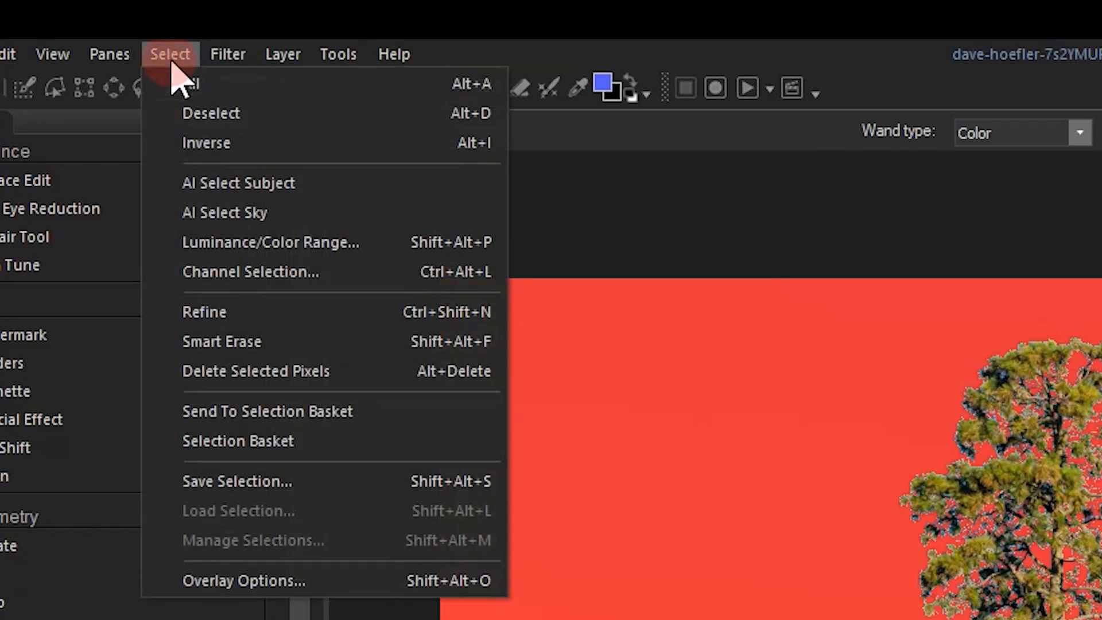
mouse_move(363, 147)
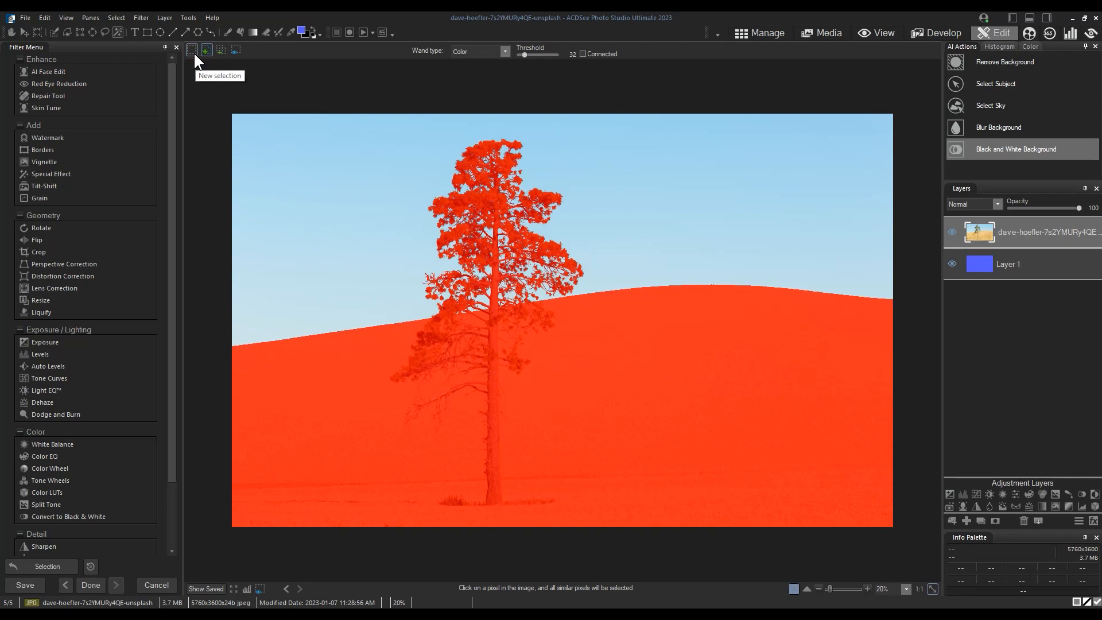
left_click(115, 18)
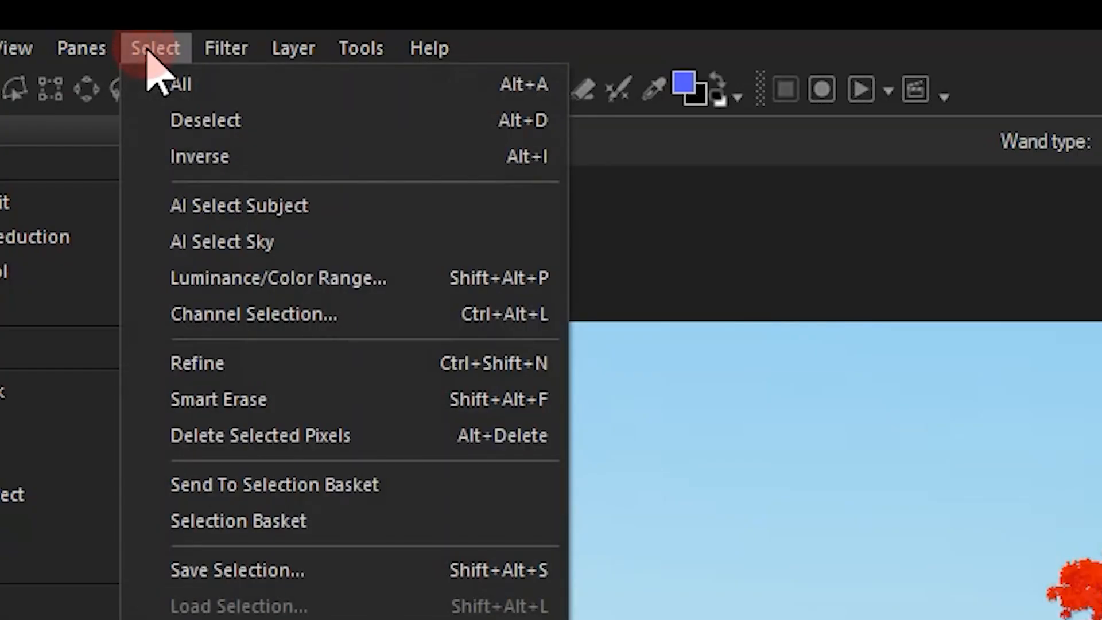
mouse_move(253, 363)
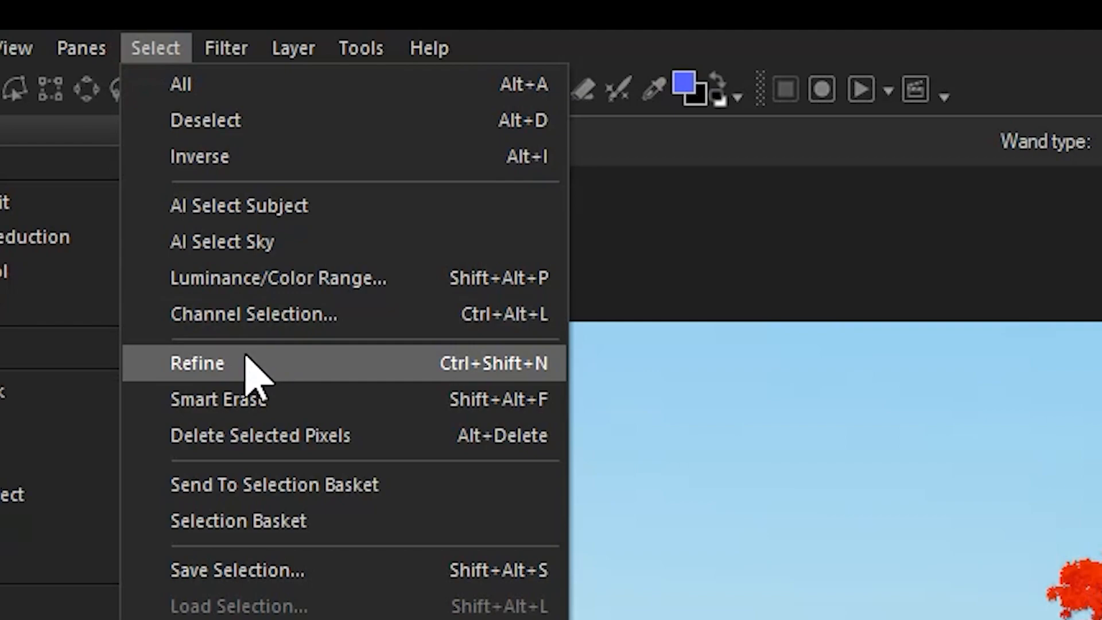
Step: Refine the selection with Shift edge -3 and Feathering 0, then apply it
left_click(198, 363)
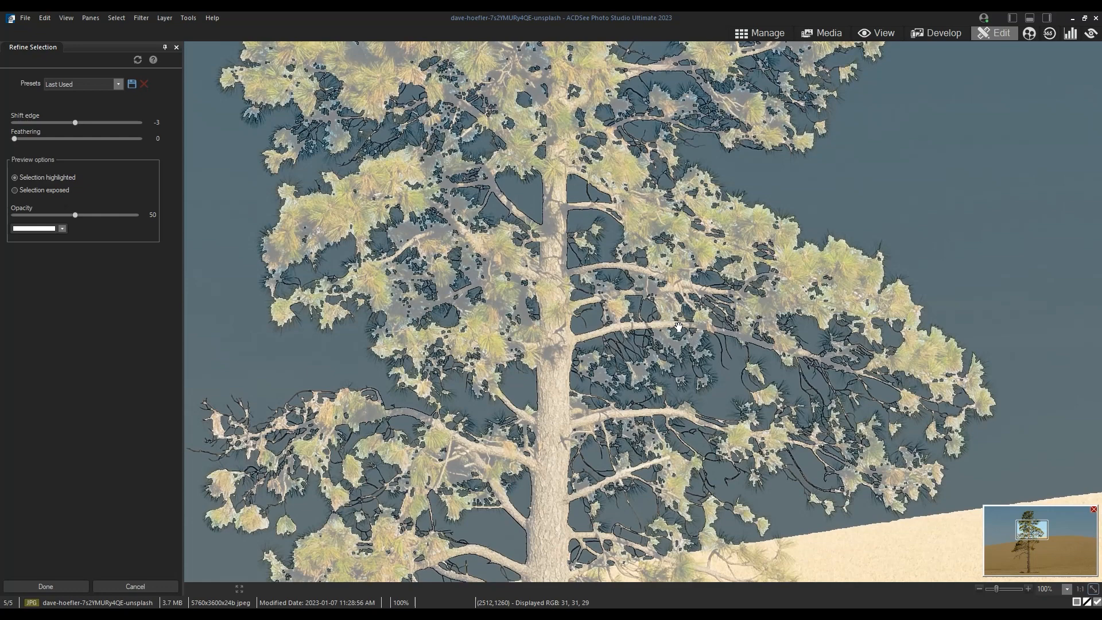
mouse_move(708, 335)
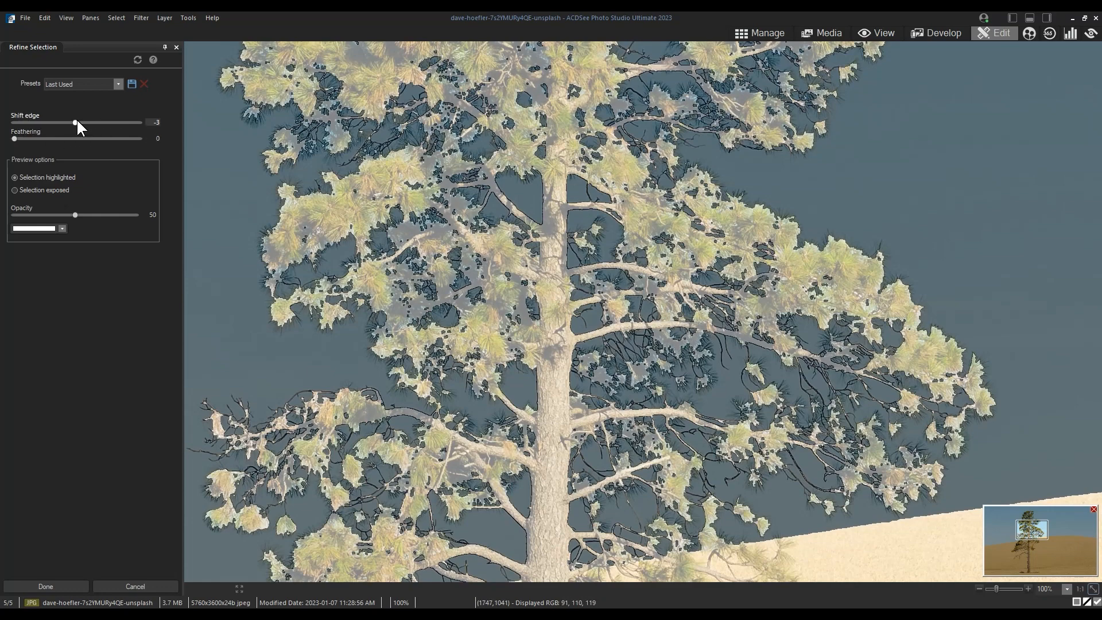
left_click_drag(75, 123, 76, 122)
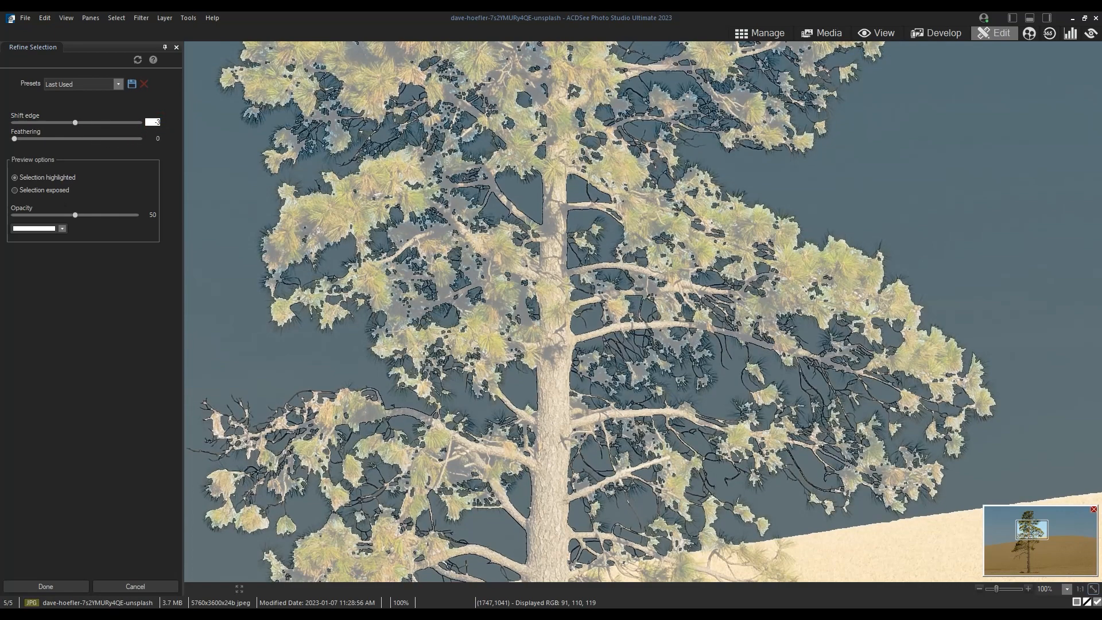
left_click(45, 586)
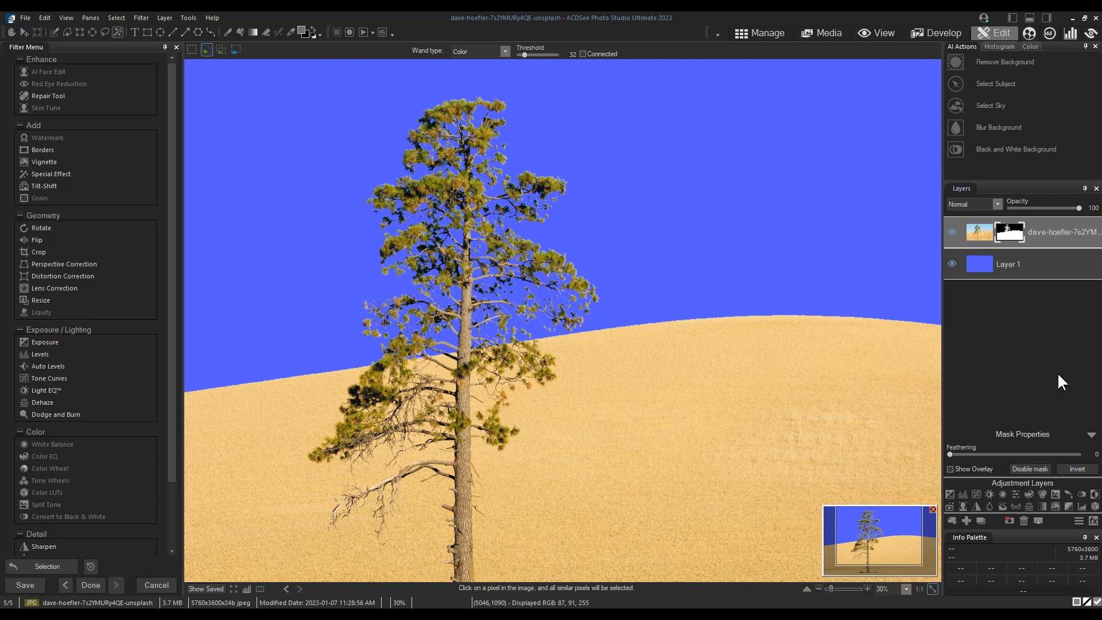
mouse_move(1058, 386)
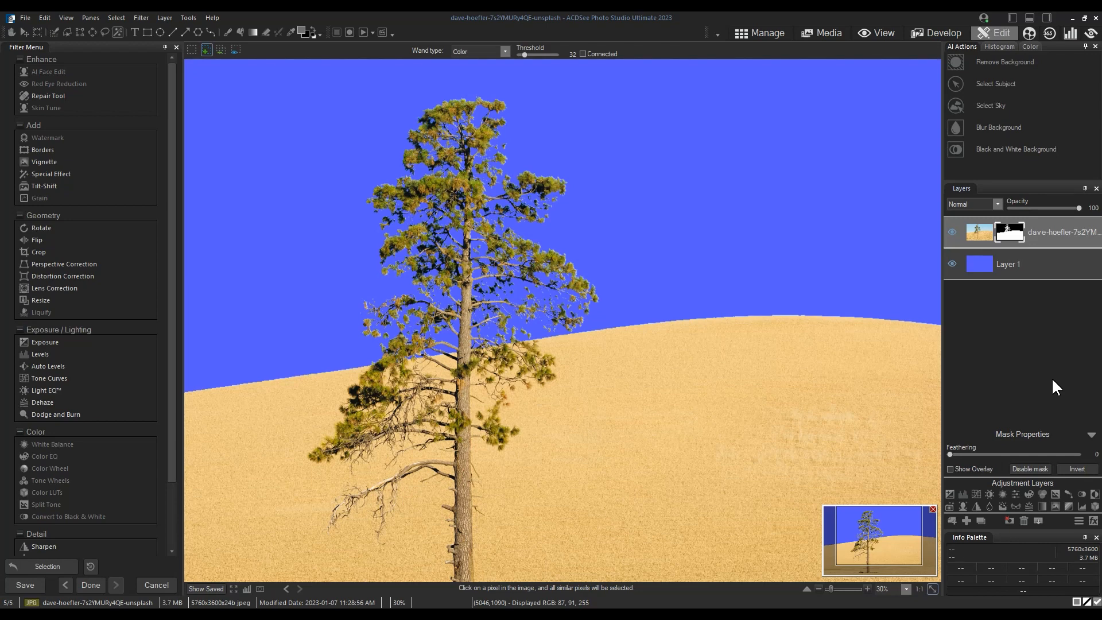
mouse_move(1069, 381)
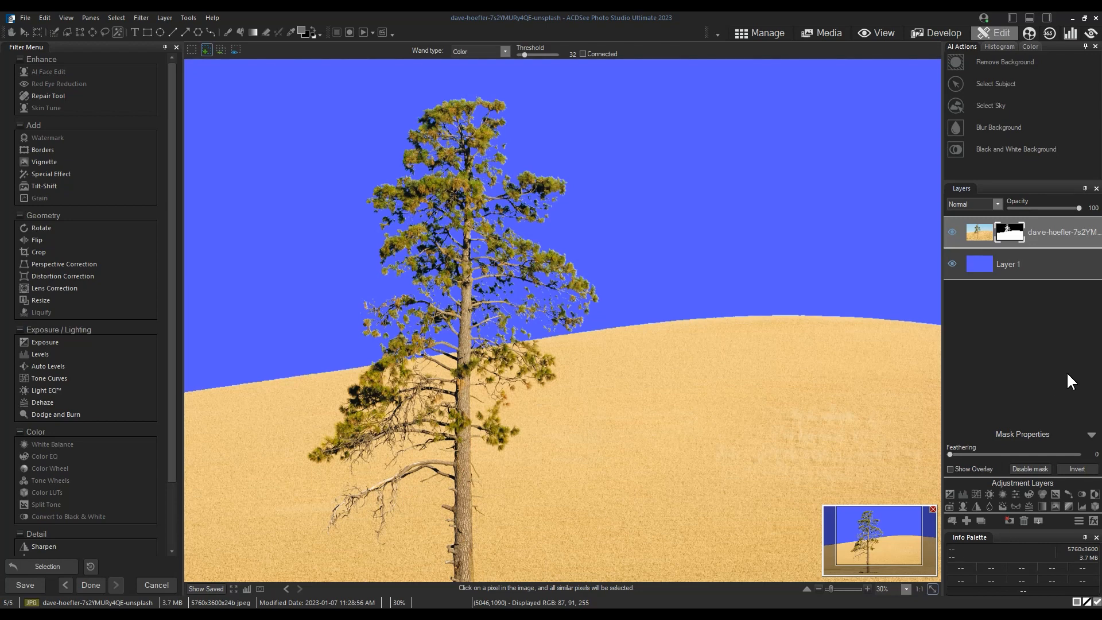